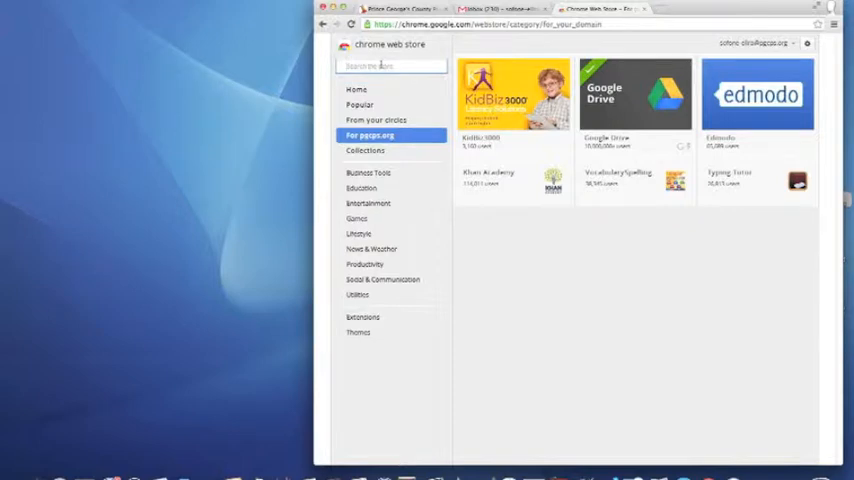
# Search the store for 'digo', then add the Diigo Web app to Chrome and confirm.
pyautogui.write('digo')
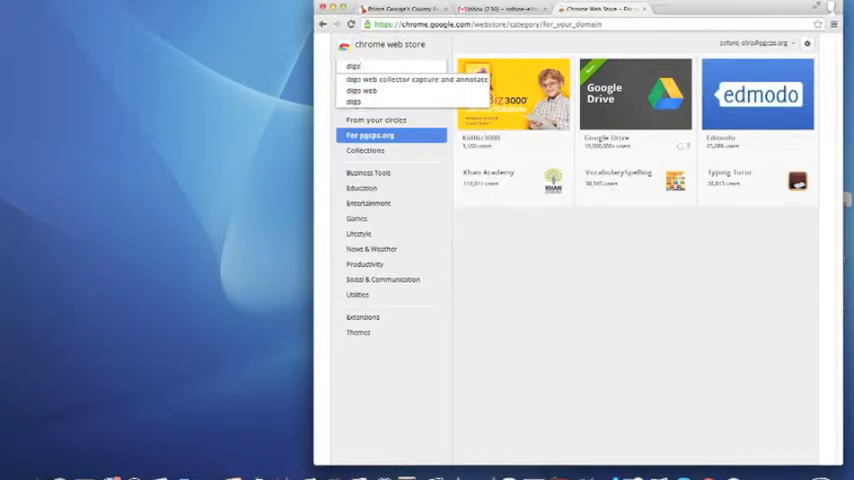
pyautogui.click(416, 80)
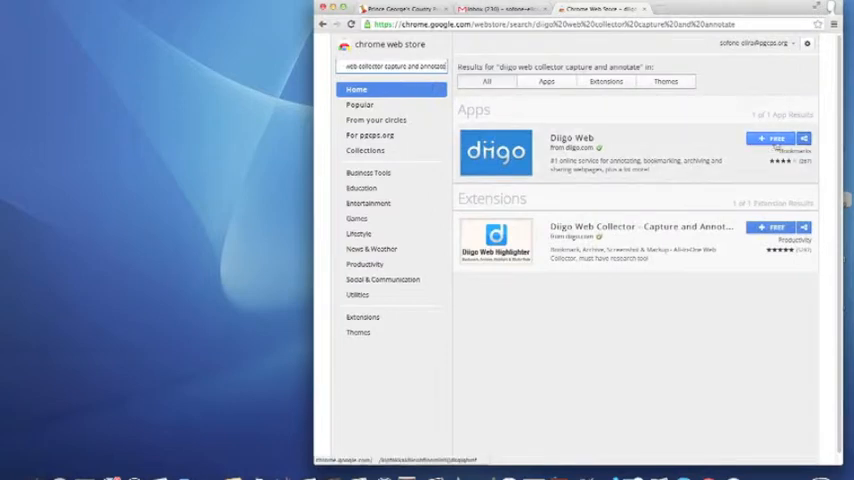
pyautogui.click(772, 138)
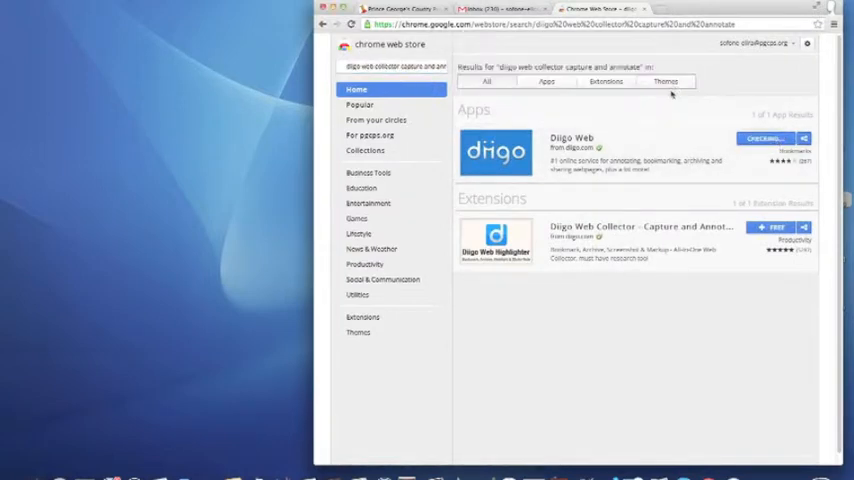
pyautogui.click(656, 8)
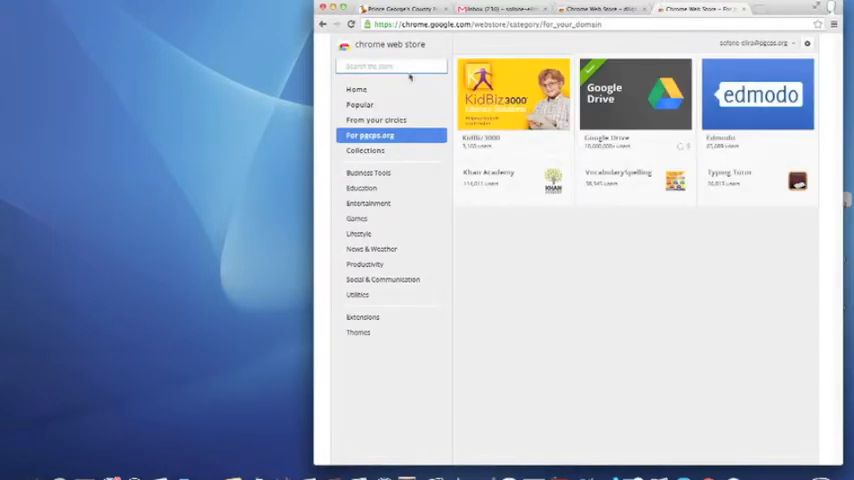
# Search 'diigo' again and add the Diigo Web Collector extension to Chrome, confirming the prompt.
pyautogui.write('d')
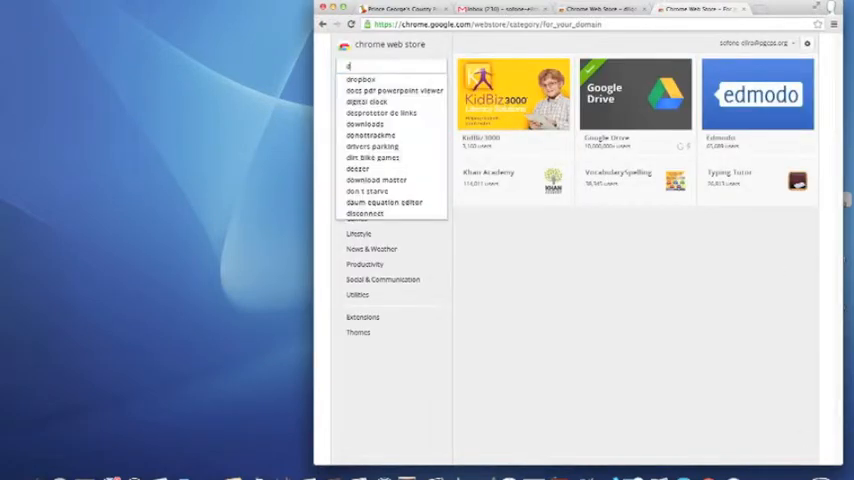
pyautogui.write('diigo')
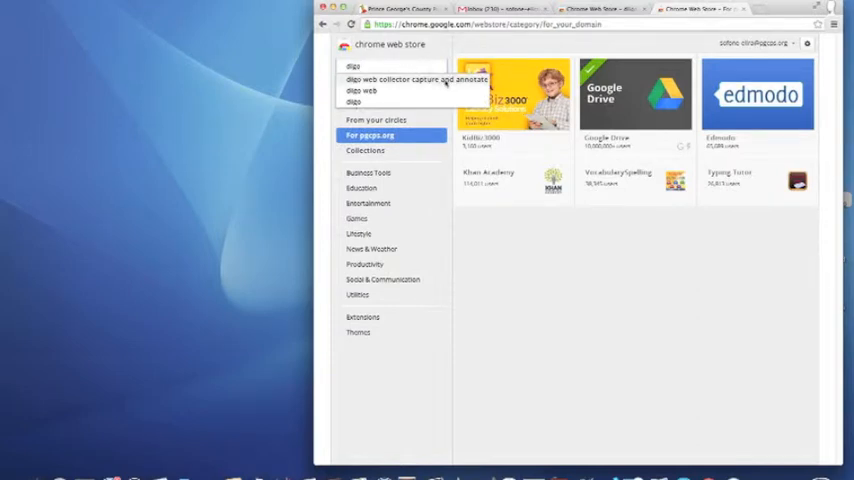
pyautogui.click(416, 80)
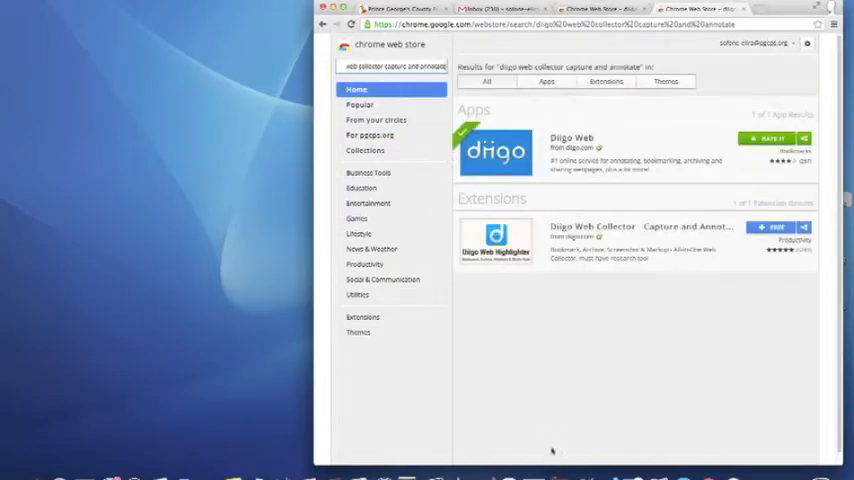
pyautogui.click(778, 228)
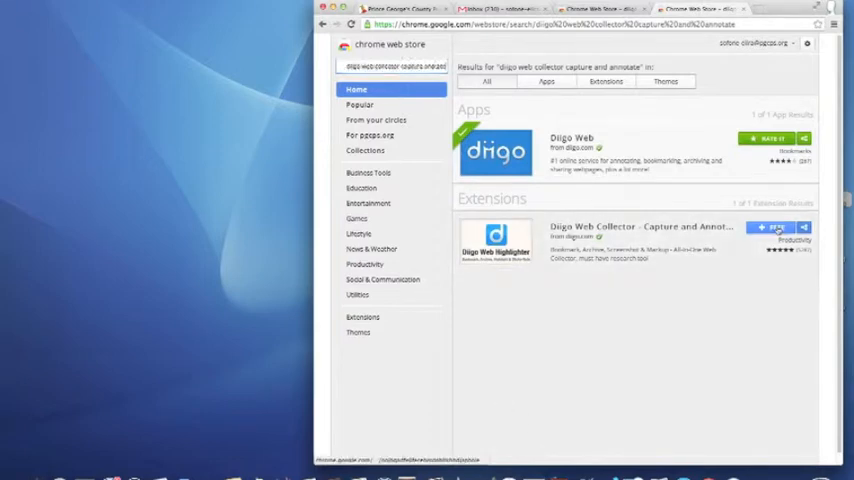
pyautogui.click(776, 228)
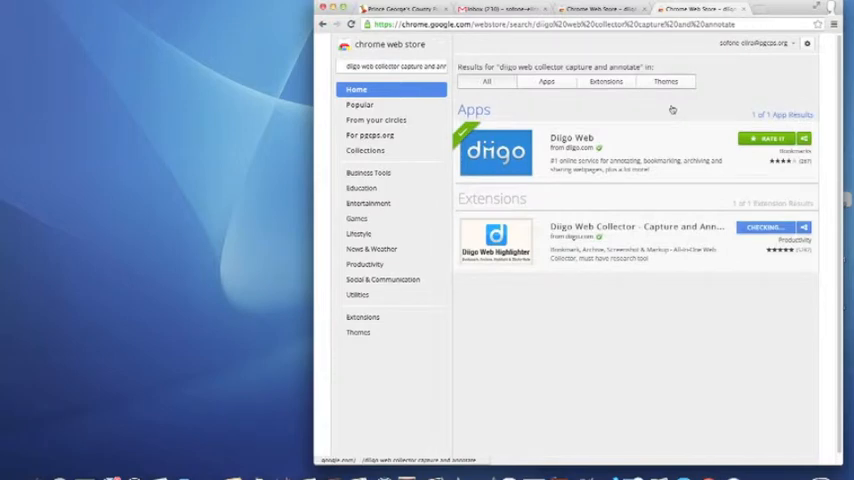
pyautogui.click(764, 228)
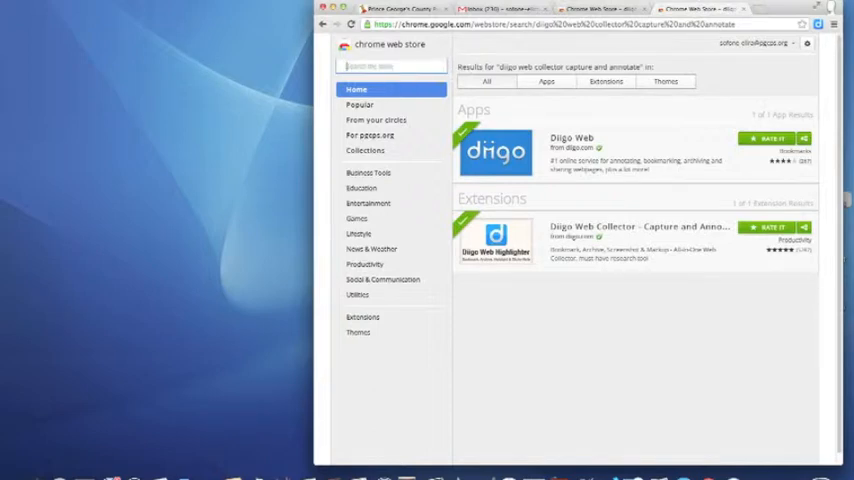
# Search for EasyBib and add the EasyBib app to Chrome, confirming the prompt.
pyautogui.write('copy')
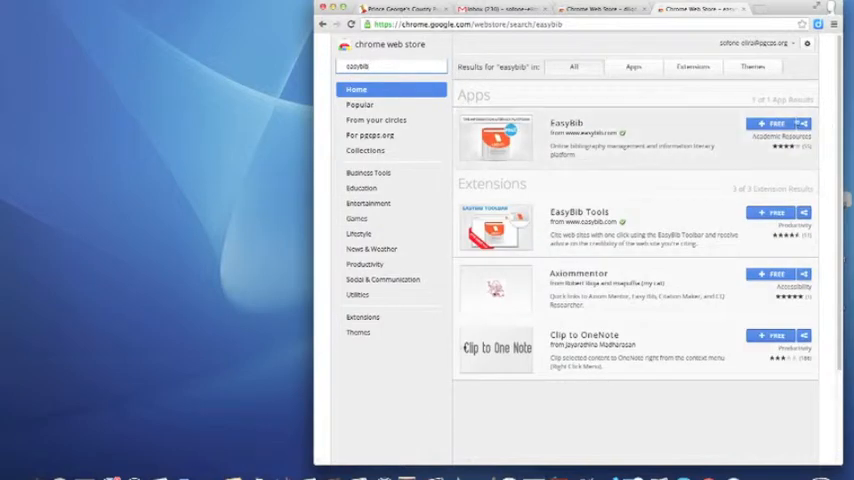
pyautogui.click(772, 122)
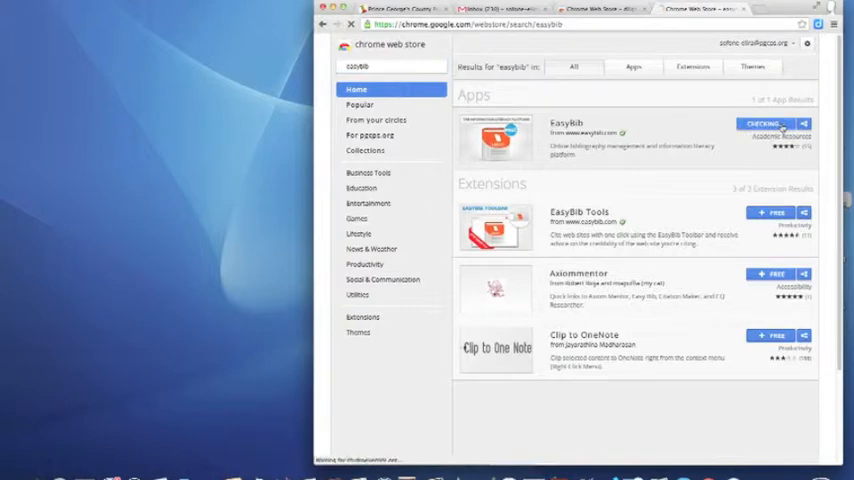
pyautogui.click(768, 122)
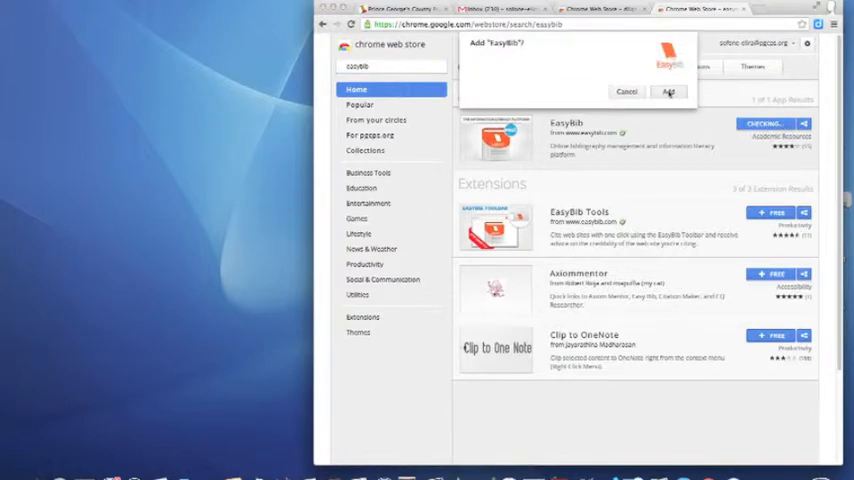
pyautogui.click(668, 92)
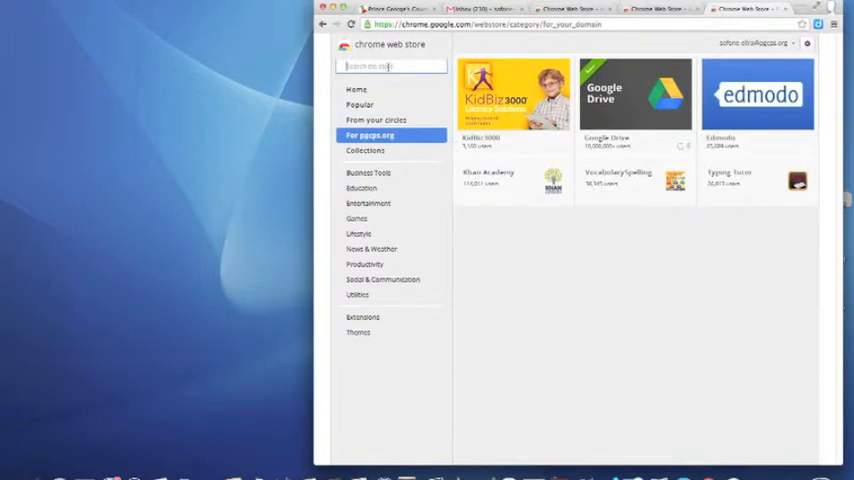
# Search the store for 'mind' and add the MindMeister app to Chrome.
pyautogui.write('mindmeister')
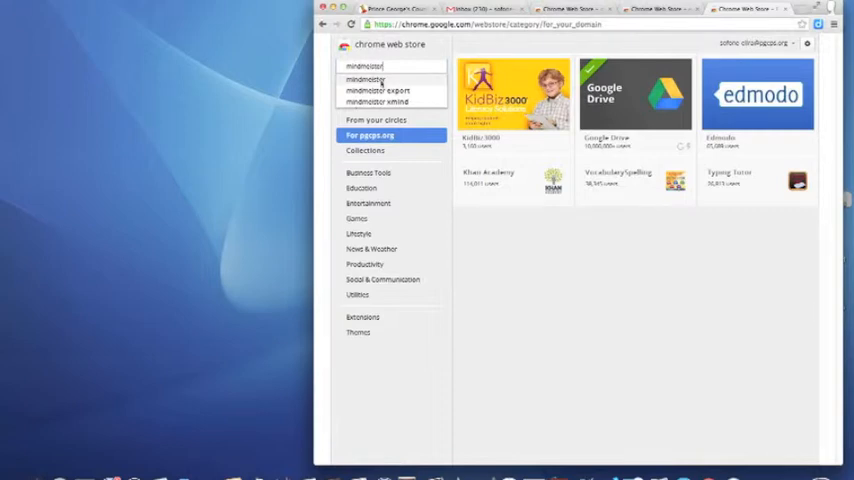
pyautogui.press('Enter')
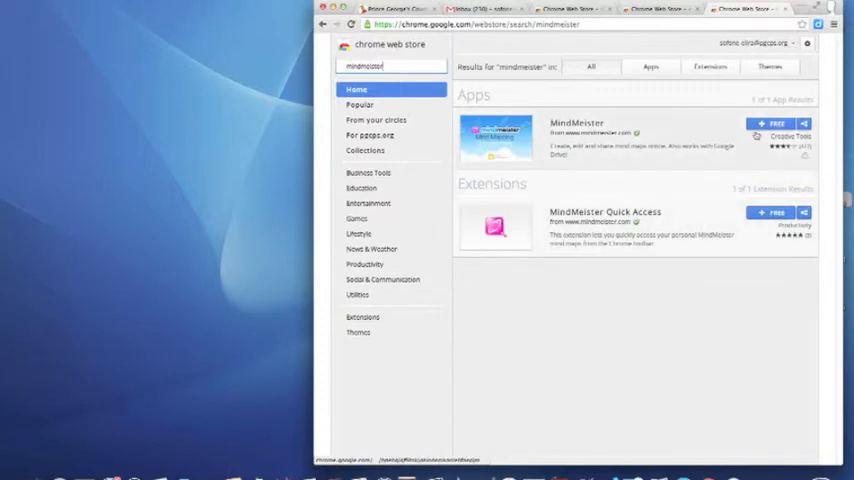
pyautogui.click(776, 122)
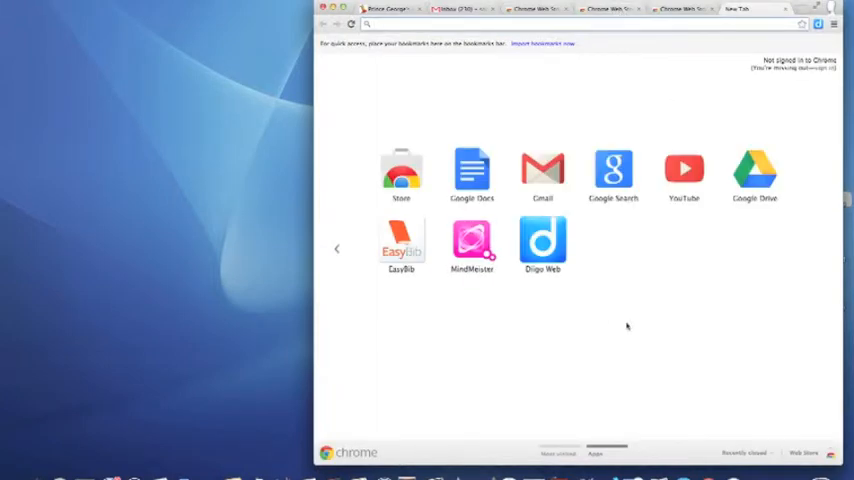
pyautogui.moveTo(640, 334)
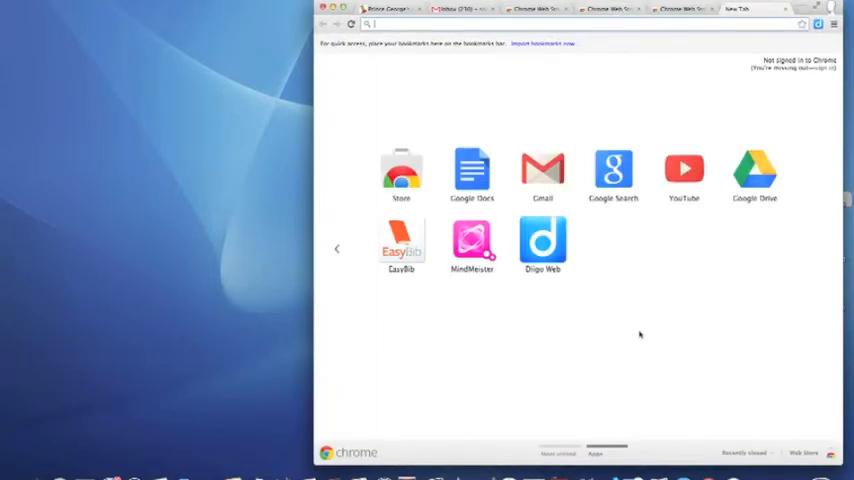